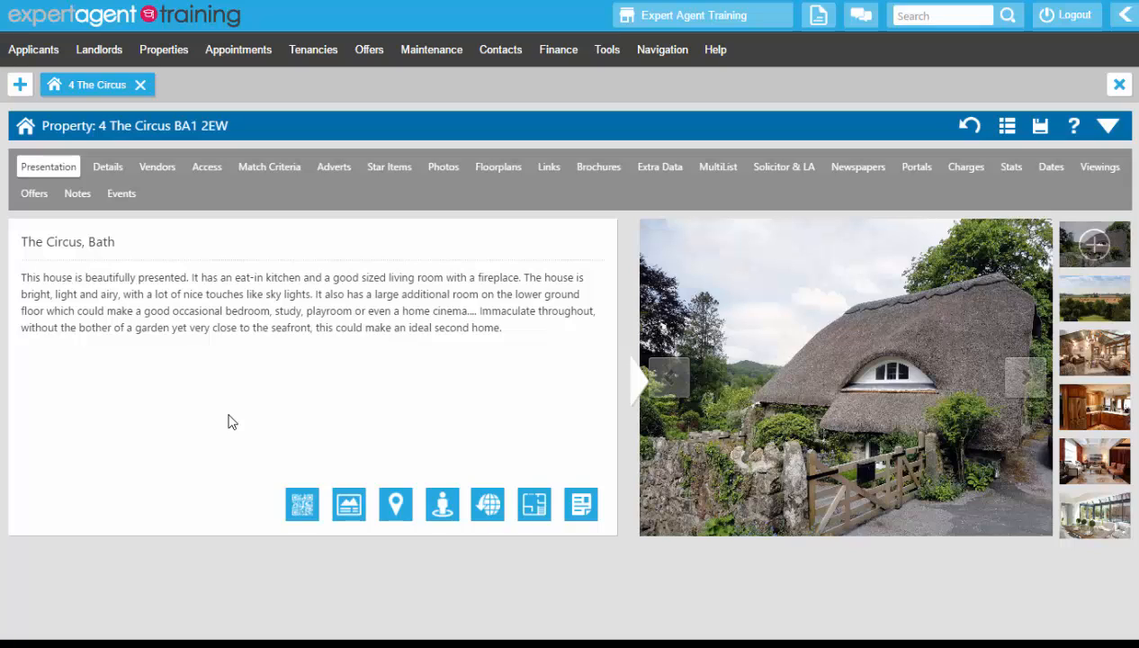
mouse_move(353, 214)
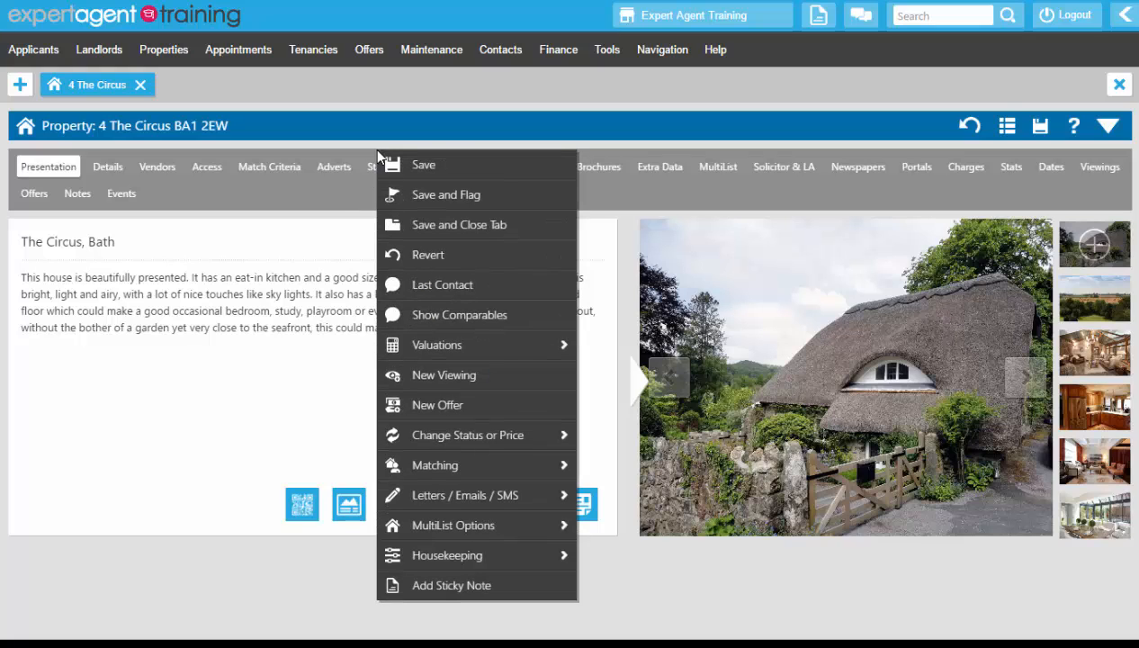
mouse_move(464, 495)
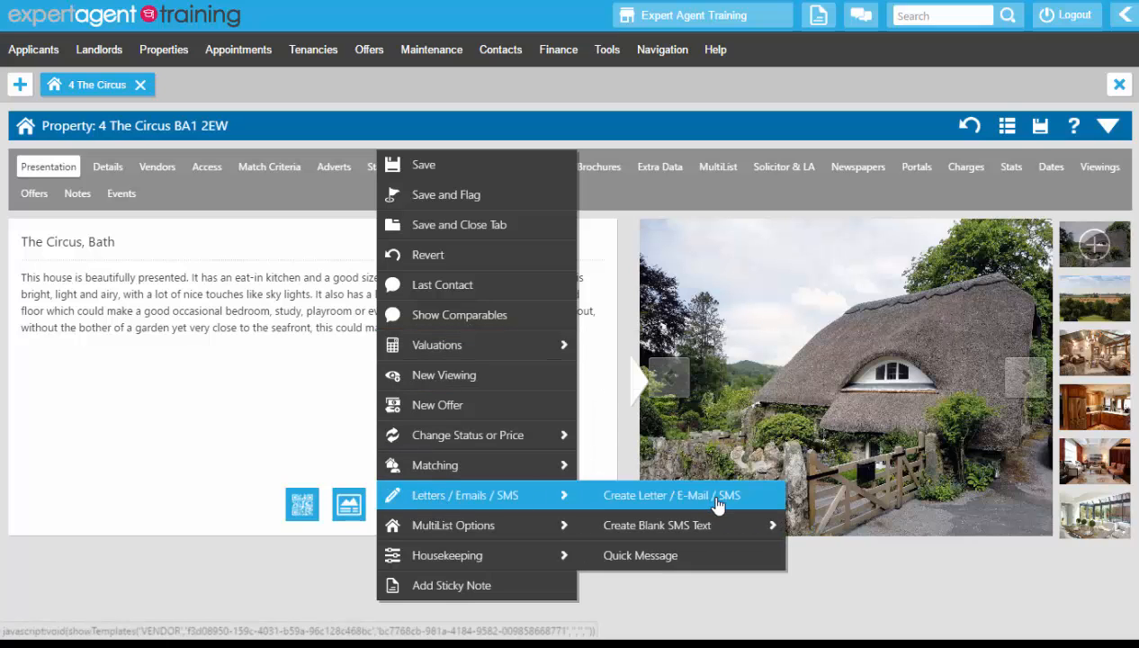
Filter the Expert Agent Default Letters to Word format and pick EA - Price Change Letter.
left_click(674, 494)
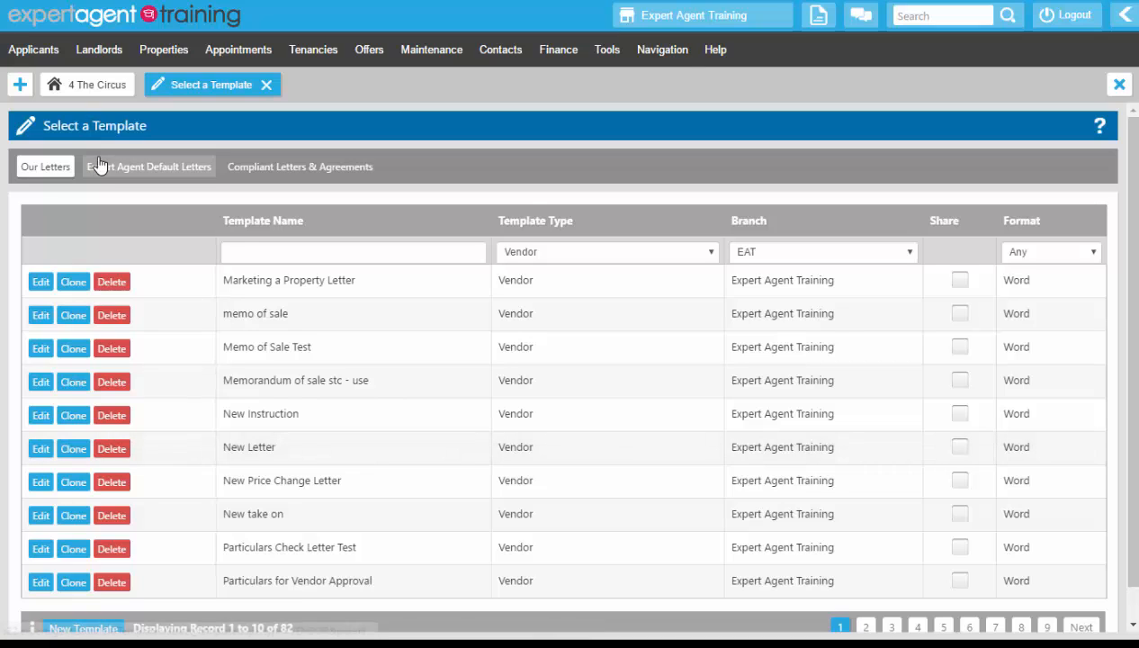
left_click(149, 166)
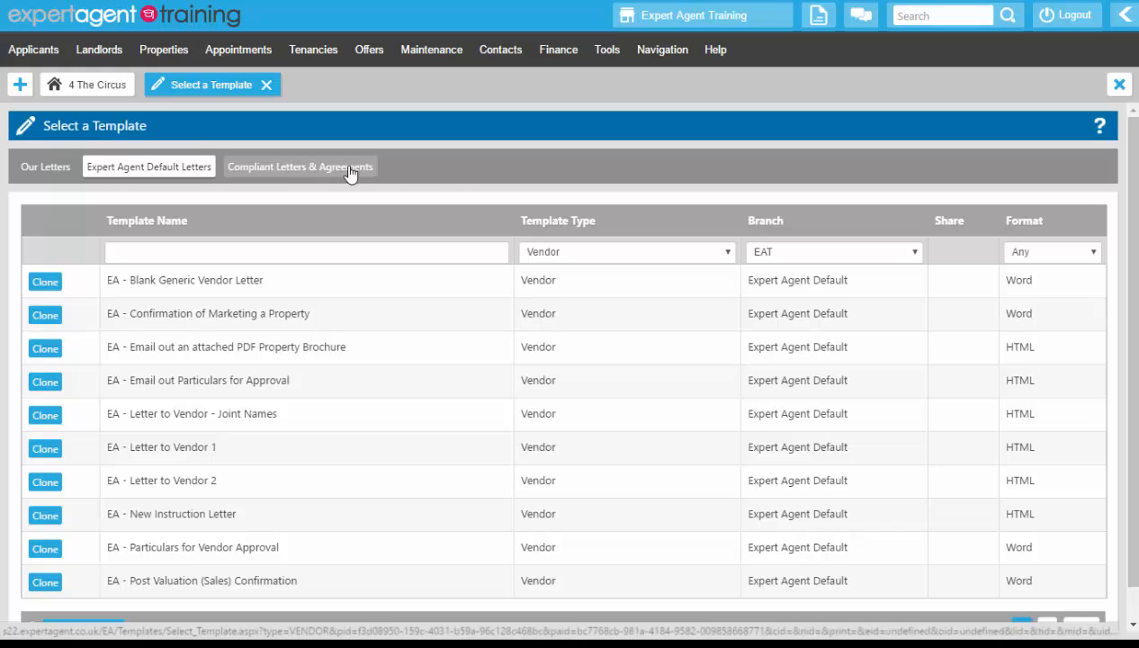
left_click(1051, 251)
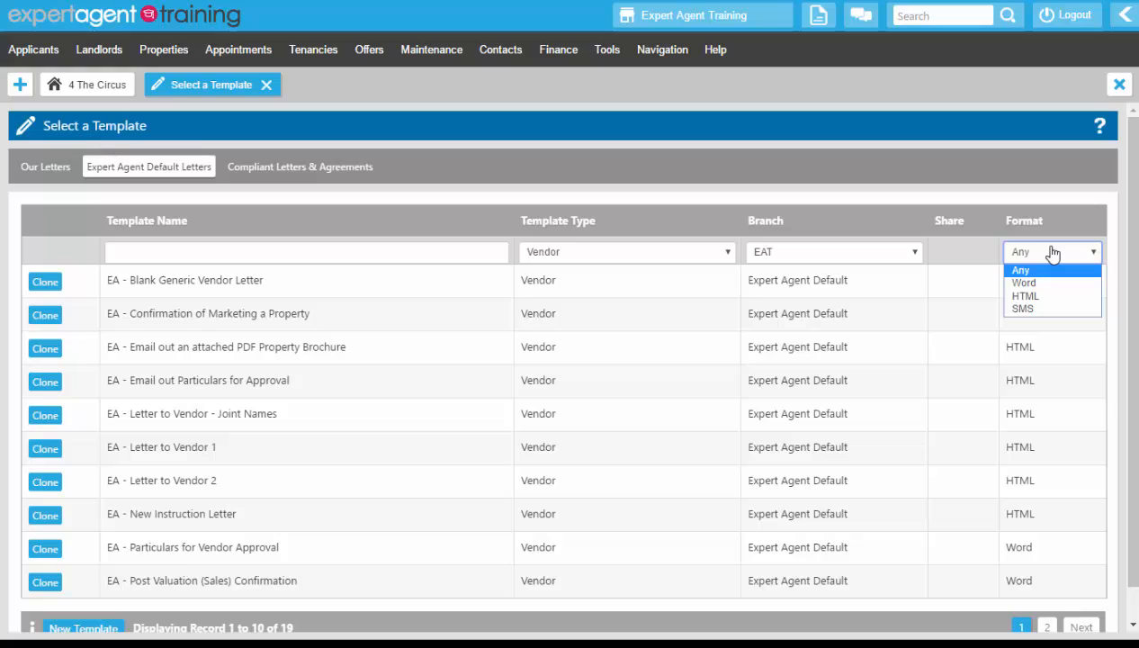
mouse_move(1023, 283)
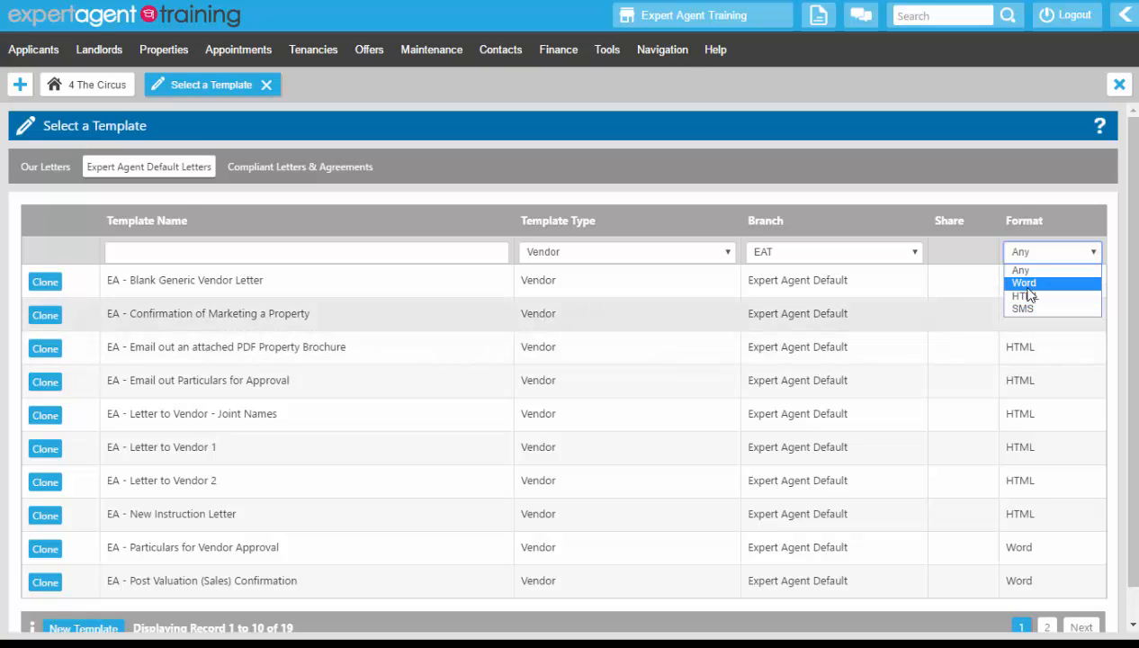
left_click(1022, 283)
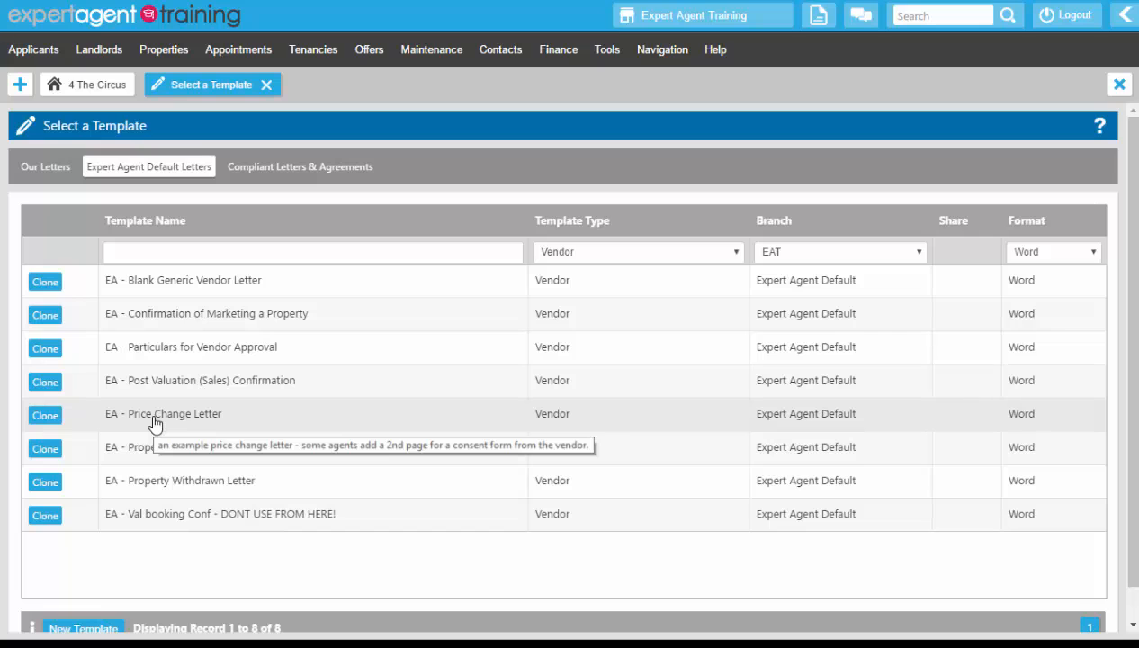
left_click(43, 413)
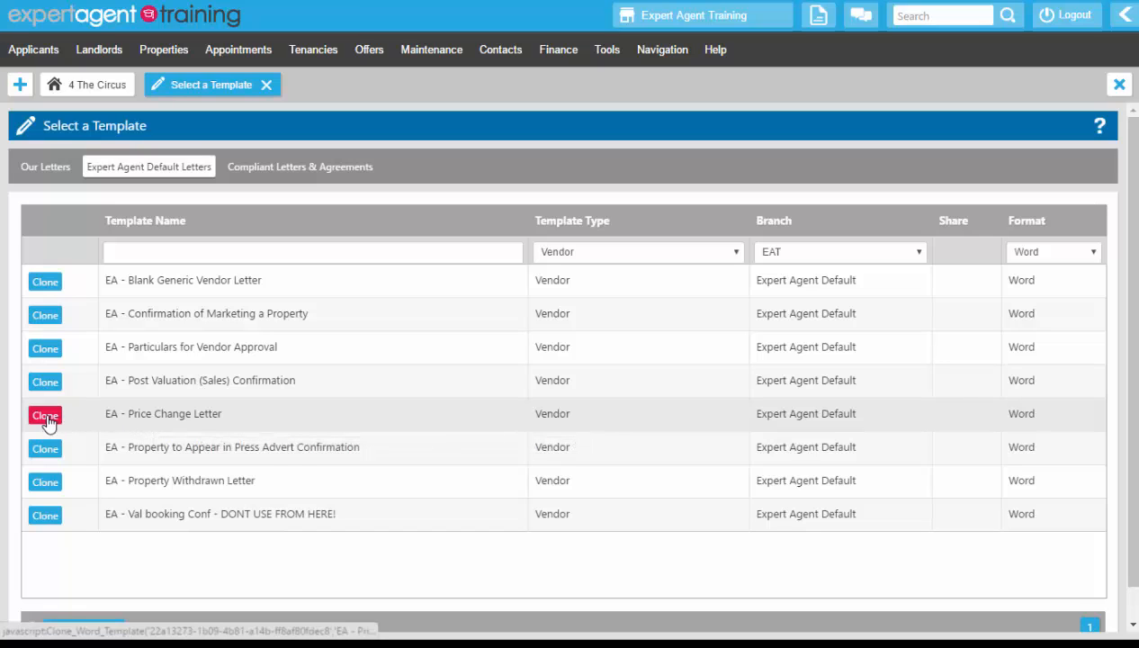
Clone EA - Price Change Letter and rename the copy's description to '01 Clone'.
left_click(45, 414)
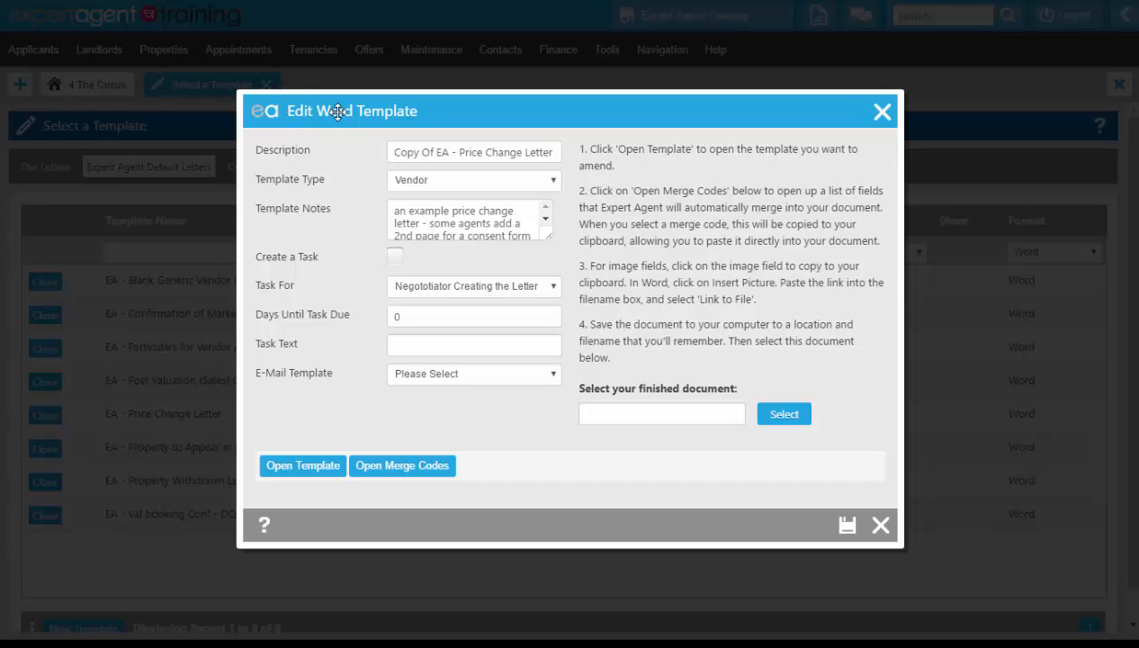
left_click(473, 151)
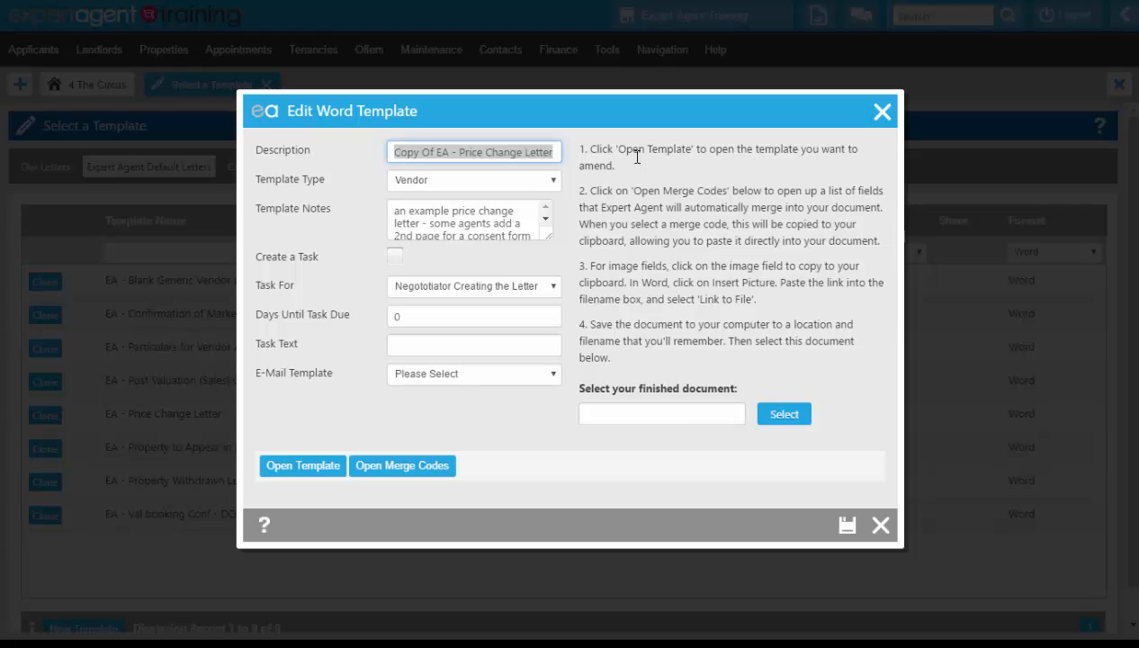
type("01 Clone")
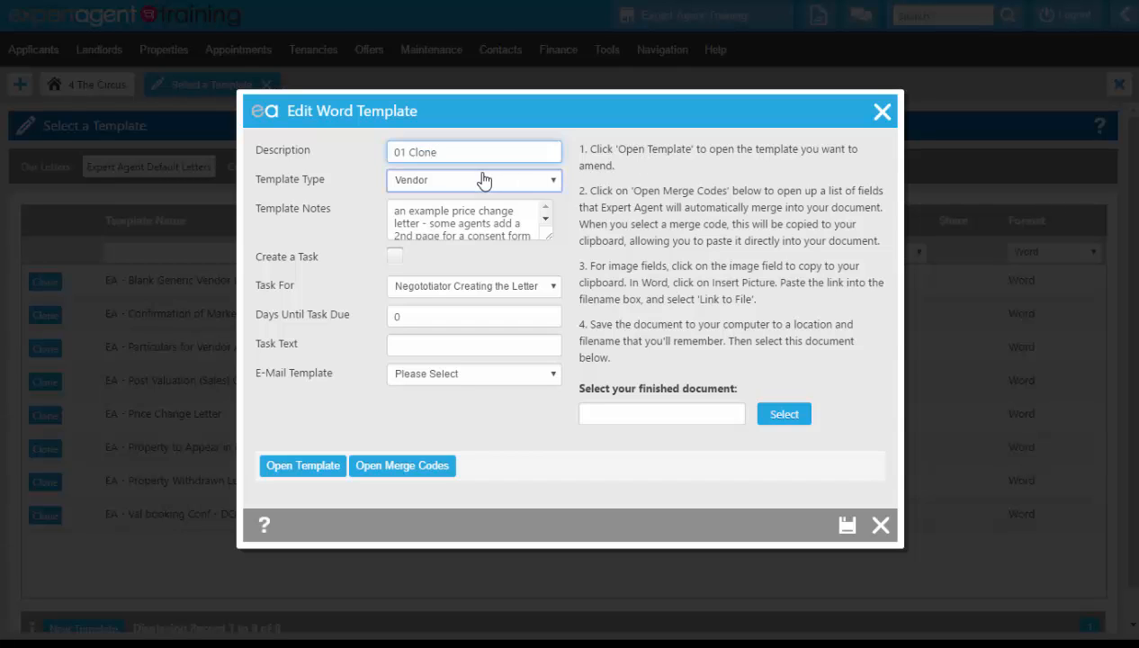
left_click(473, 180)
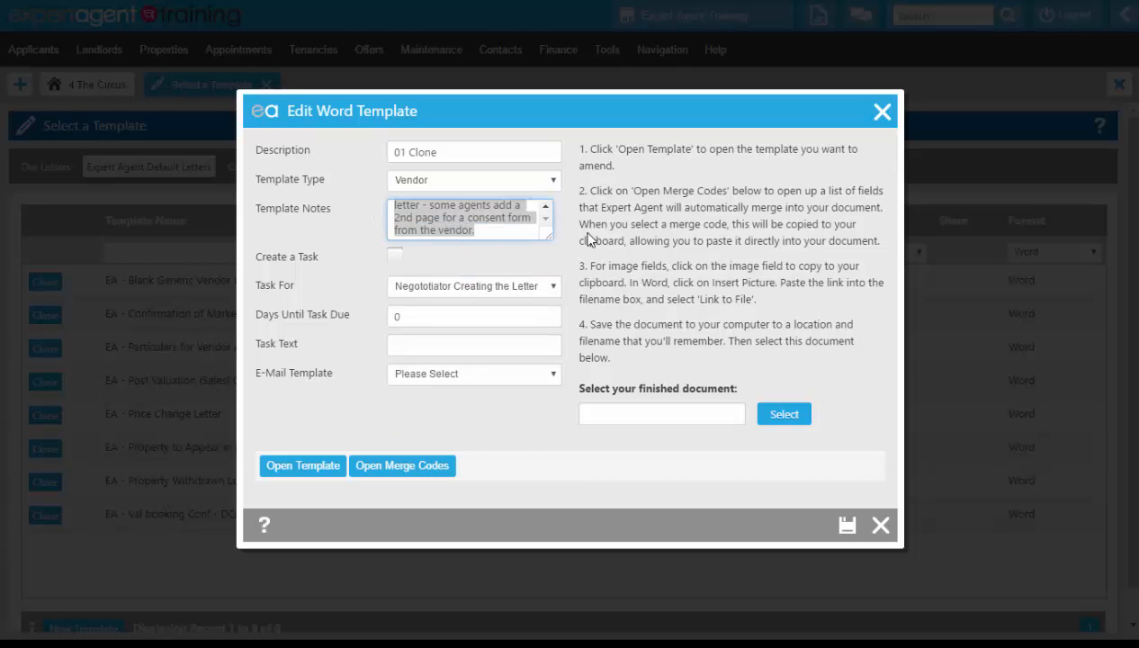
Replace the template notes with 'Must be printed onto the fancy paper.'.
type("m")
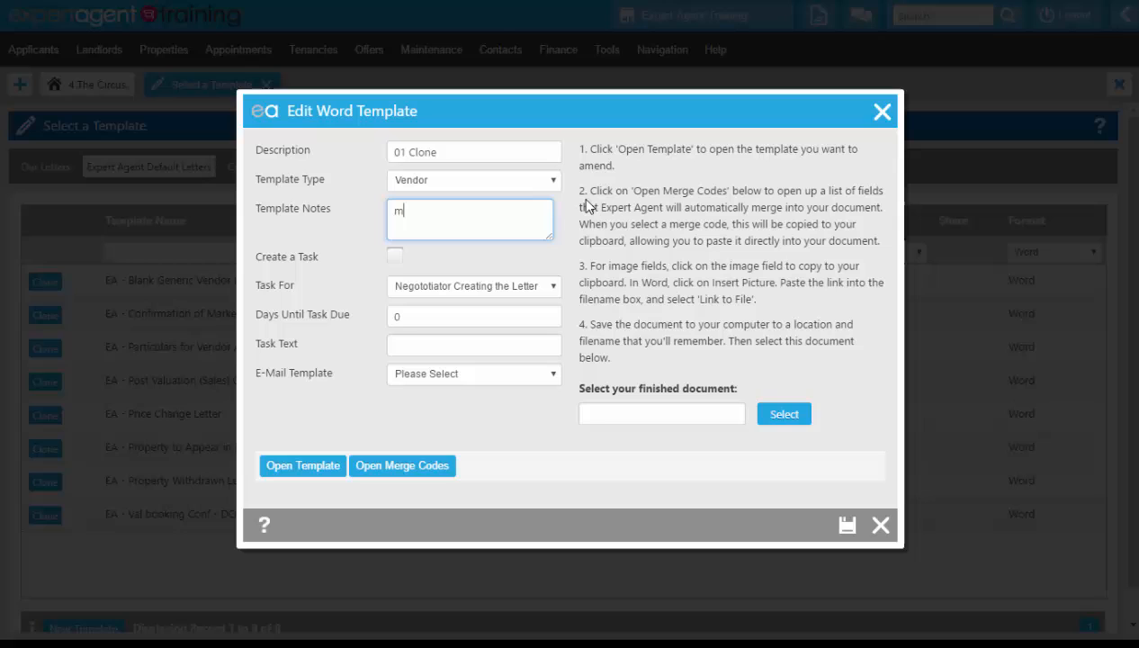
type("Must be printed onto the fancy paper.")
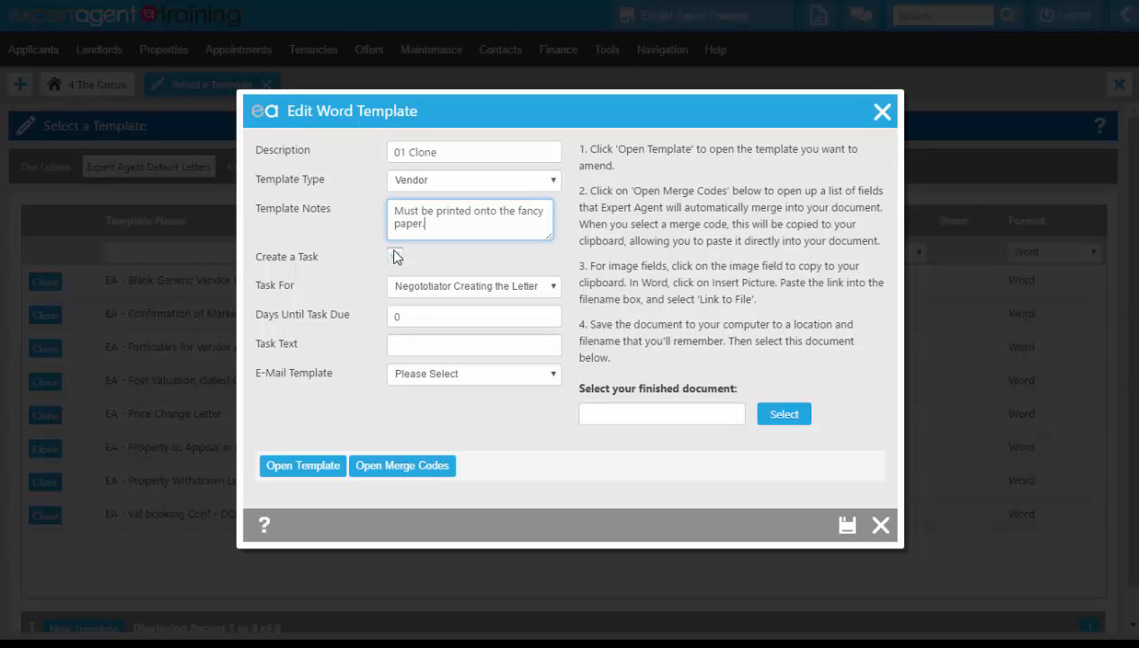
Enable Create a Task, due in 2 days, with text 'Remember to chase up vendor' about the price change.
left_click(396, 259)
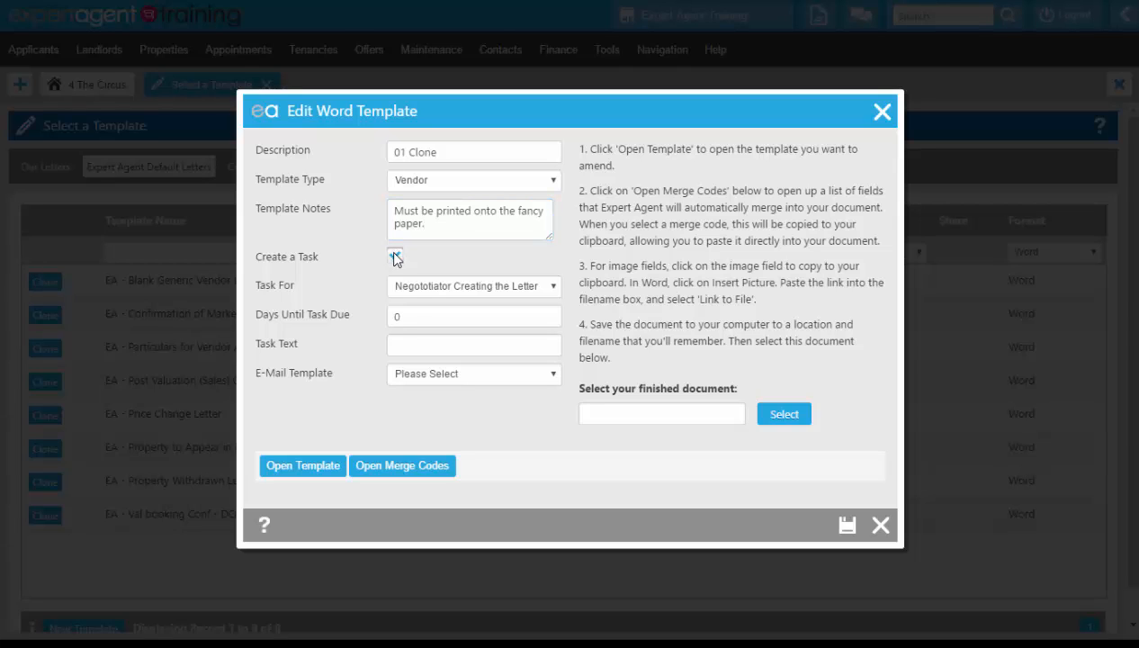
left_click(473, 286)
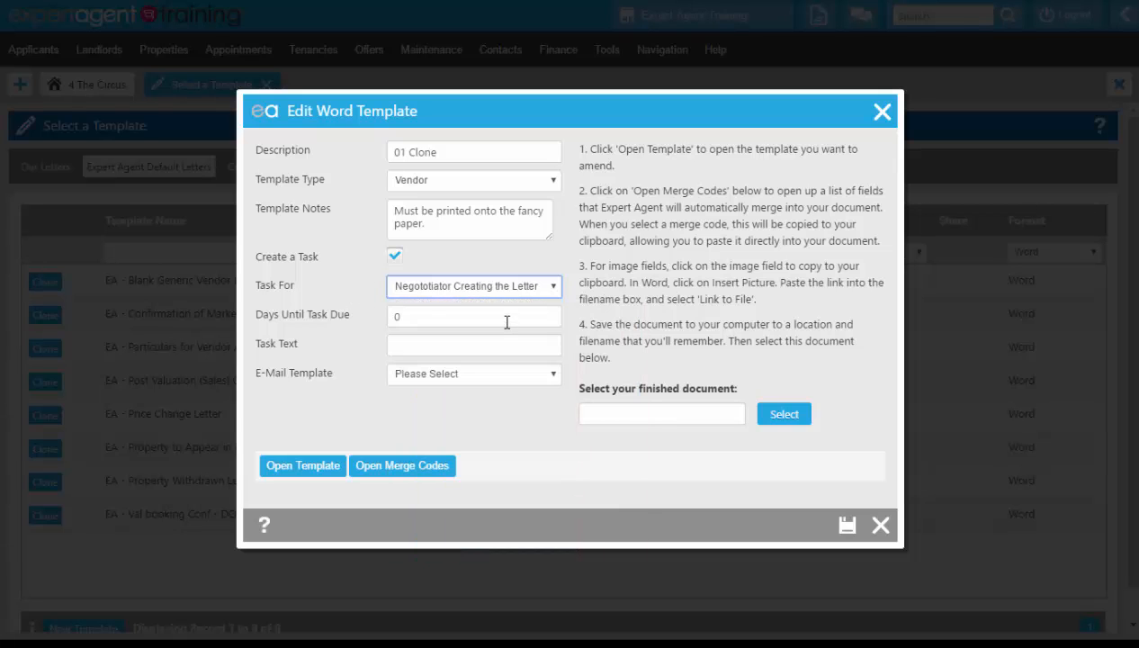
left_click(471, 317)
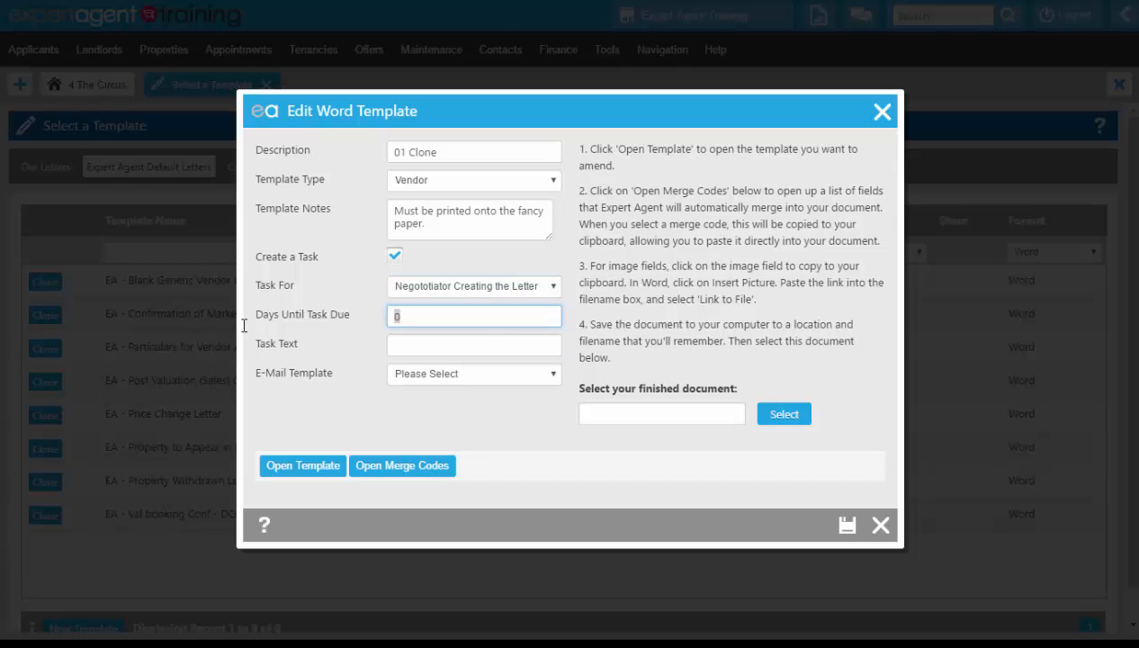
type("2")
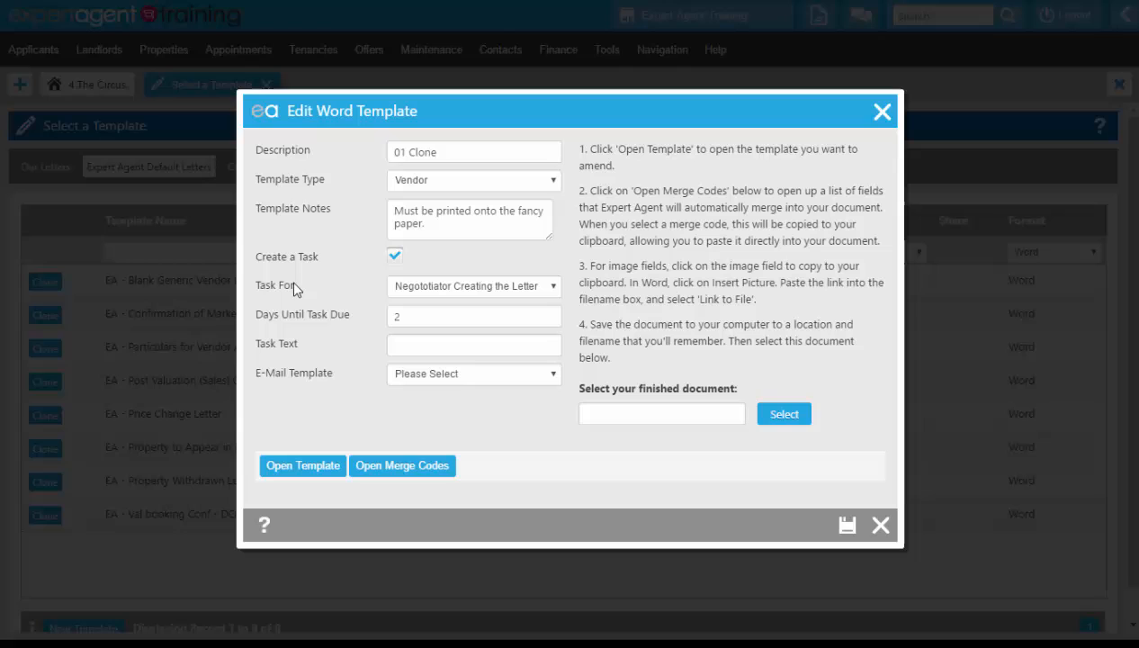
left_click(473, 346)
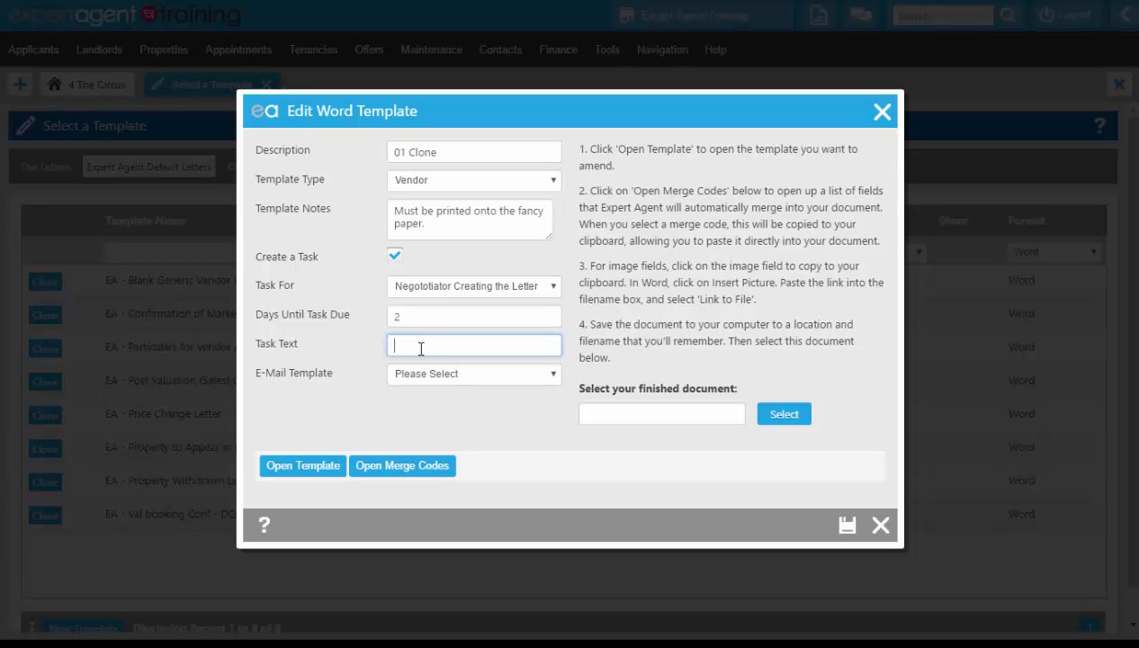
type("Remember to")
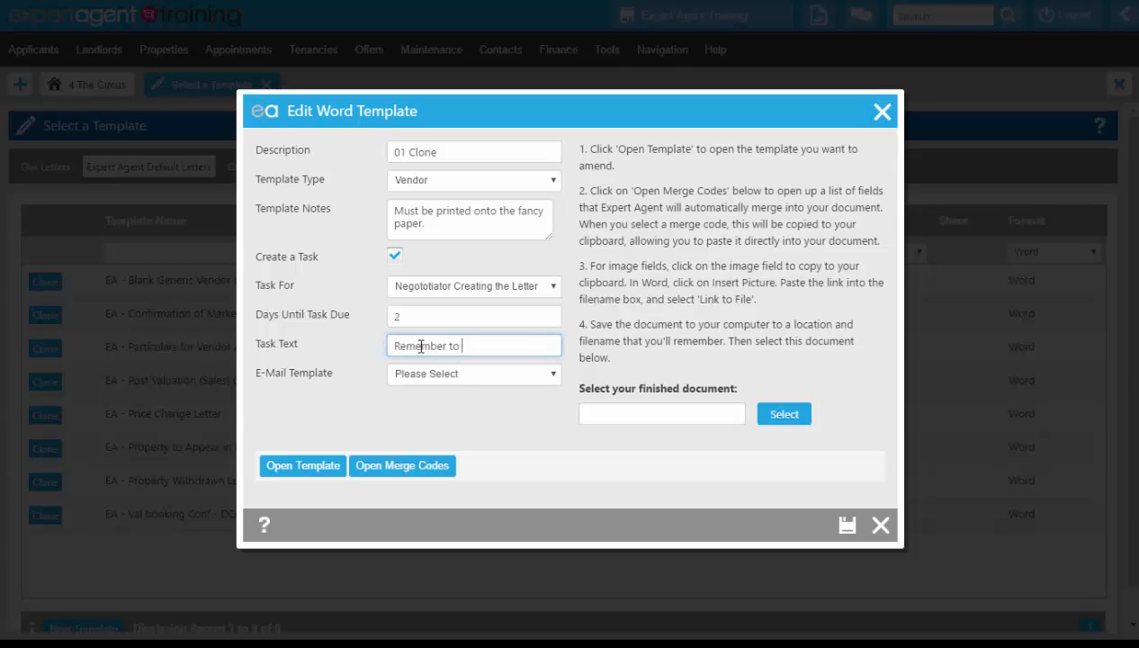
type("chase up vendor")
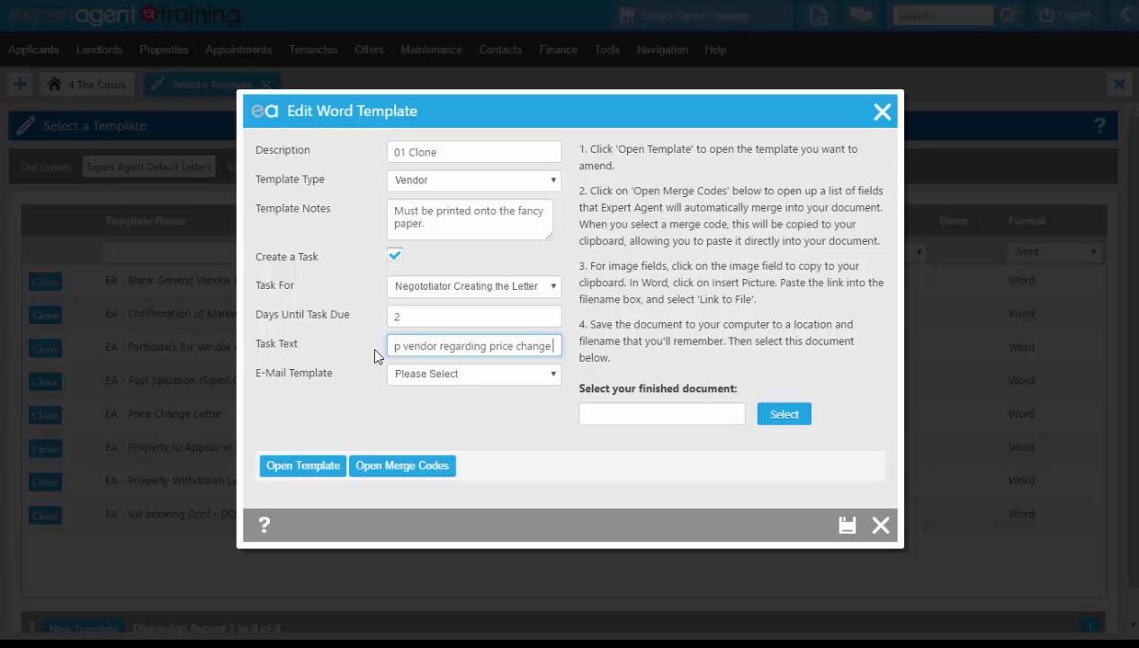
Save the 01 Clone template, returning to the default Word template list.
left_click(472, 373)
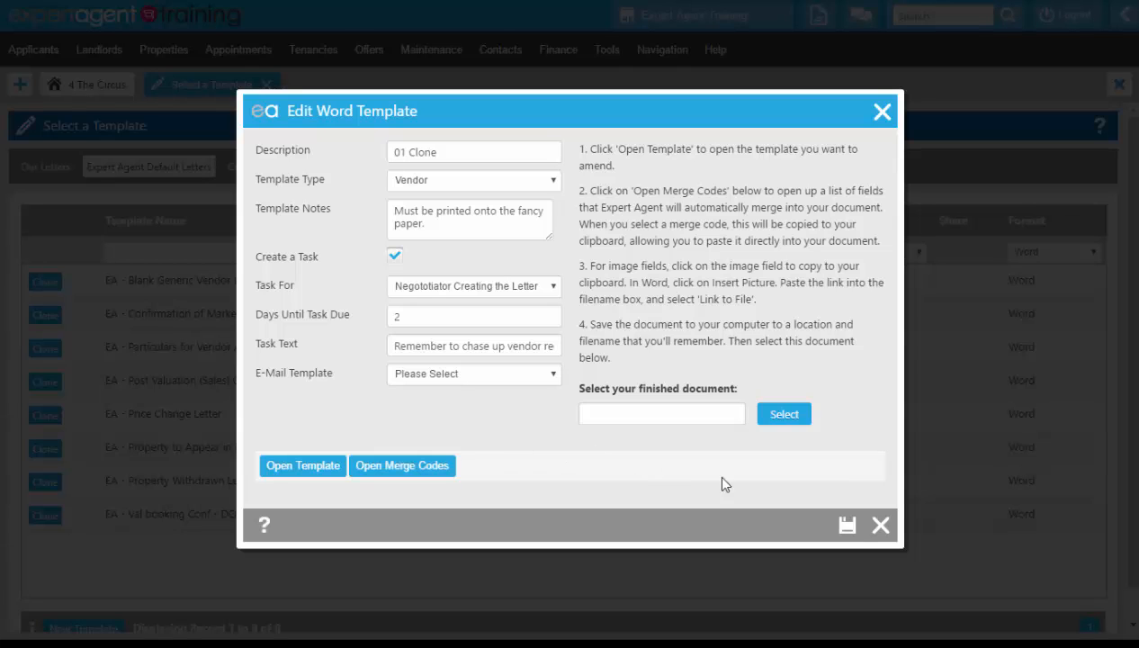
left_click(846, 525)
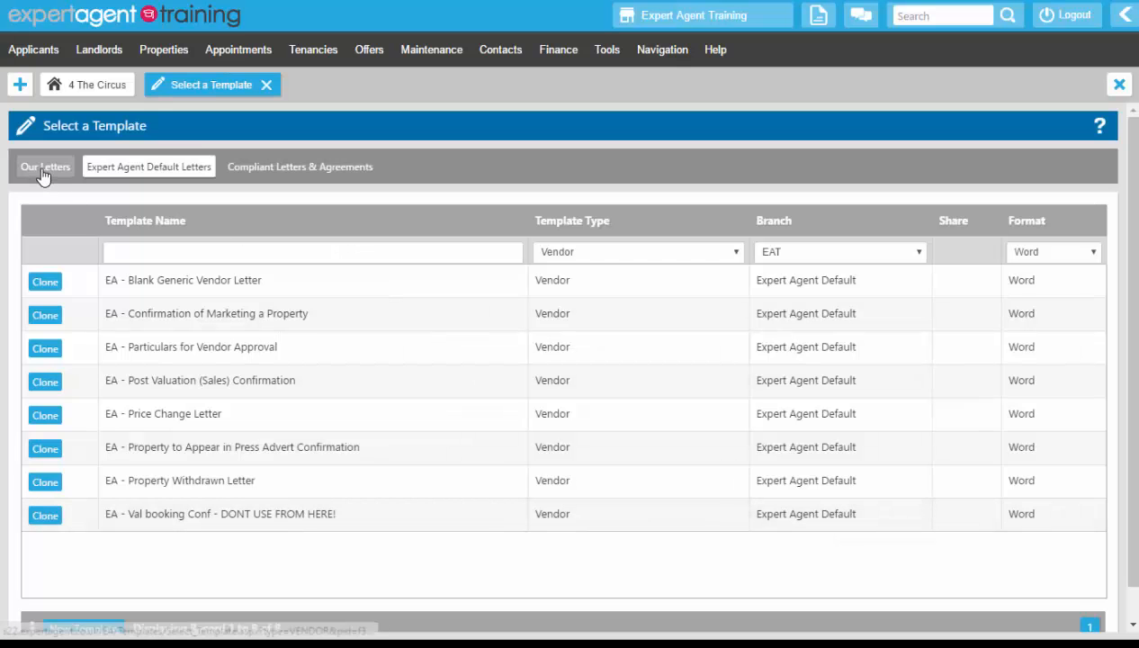
Switch to Our Letters, where 01 Clone now appears at the top.
left_click(43, 166)
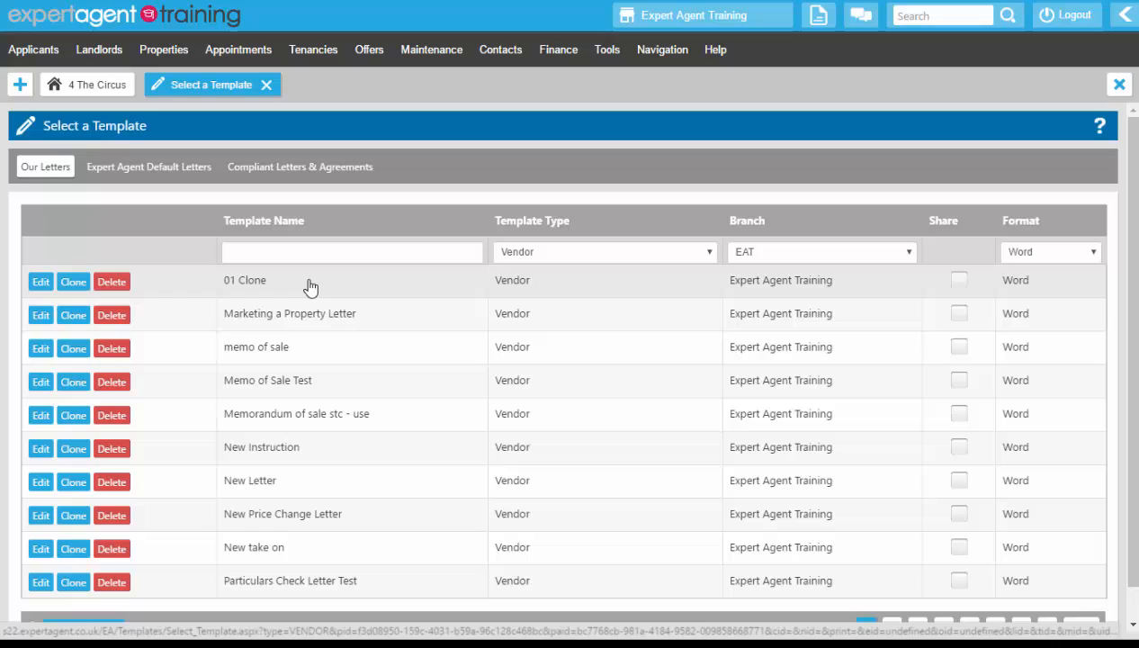